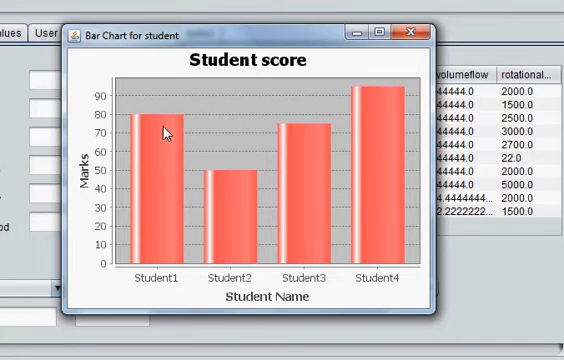
mouse_move(170, 136)
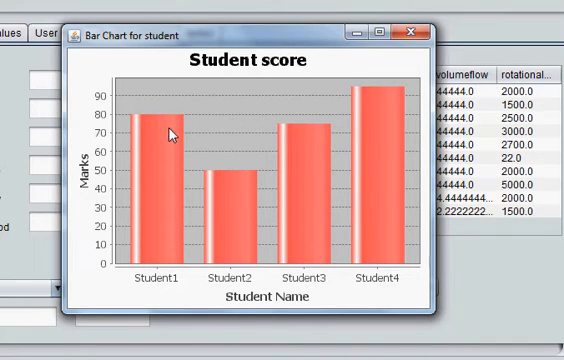
mouse_move(174, 108)
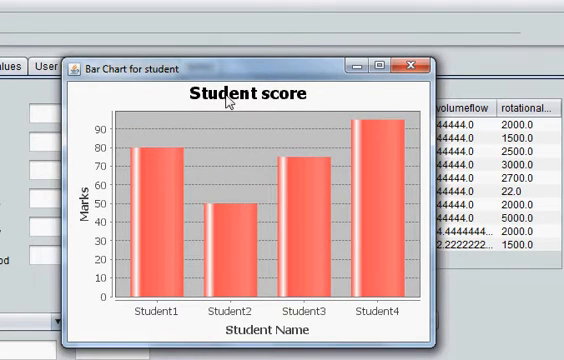
mouse_move(210, 104)
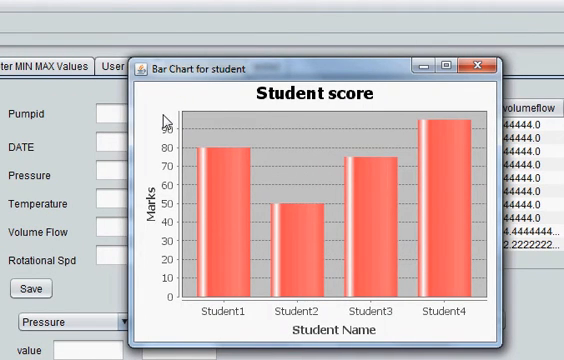
mouse_move(228, 150)
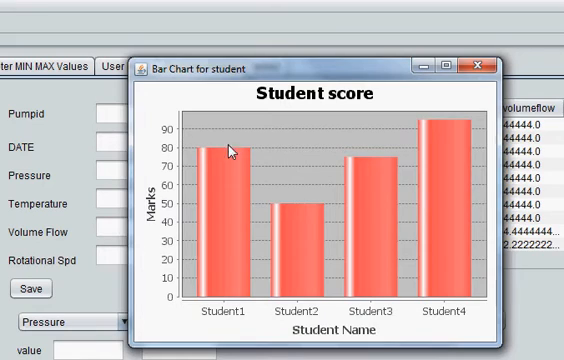
mouse_move(322, 158)
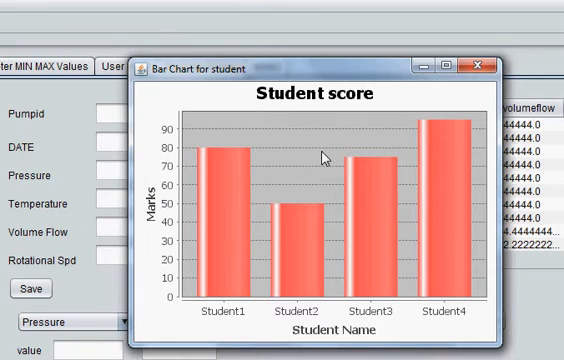
mouse_move(312, 160)
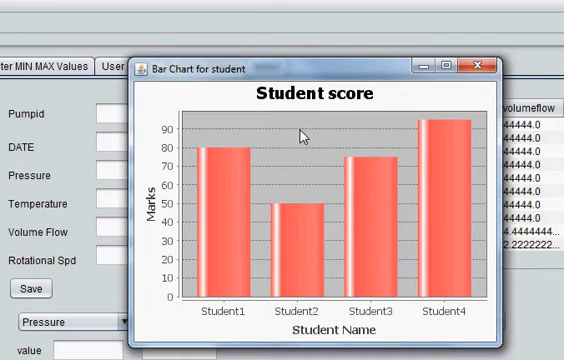
mouse_move(336, 138)
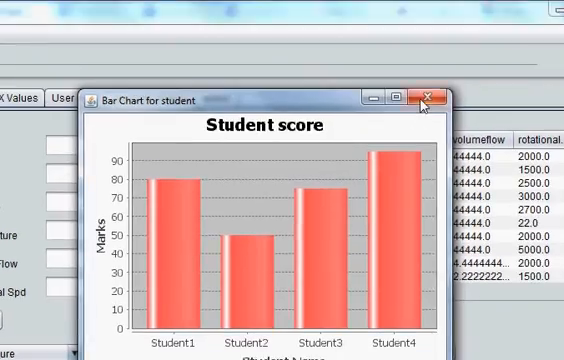
Step: Close the chart window and add chart.setBackgroundPaint(Color.YELLOW) after the createBarChart line
left_click(428, 94)
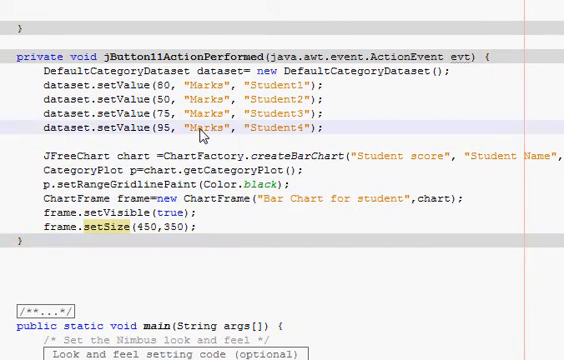
scroll("down", 3)
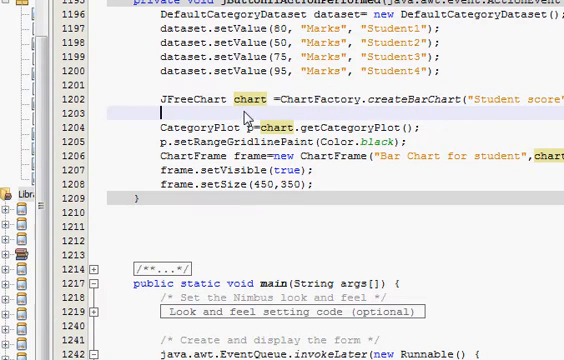
mouse_move(264, 124)
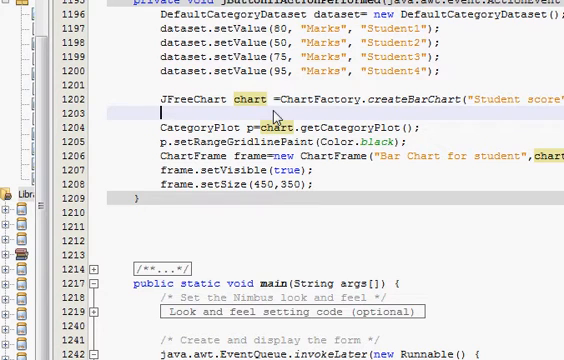
type("chart")
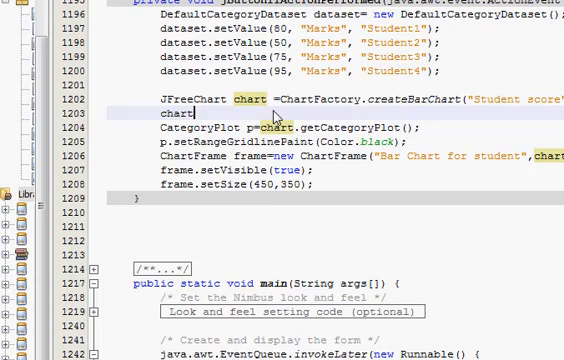
type(".")
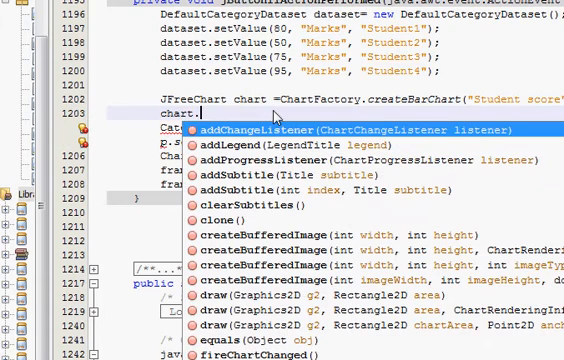
type("setBorderPaint(Color.);")
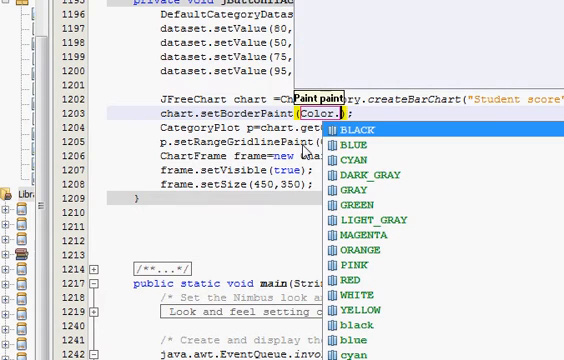
mouse_move(374, 248)
type("YELLOW")
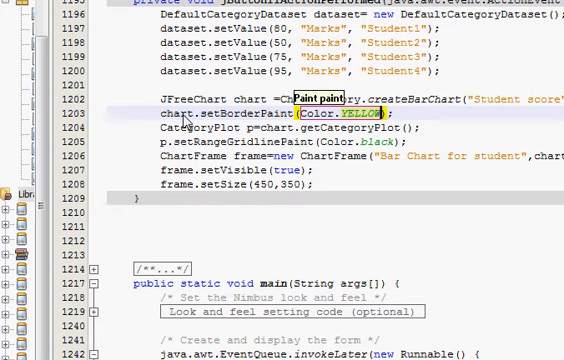
mouse_move(304, 128)
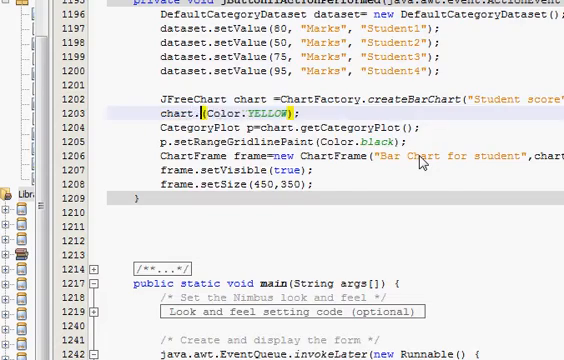
type("setBackgroundPaint")
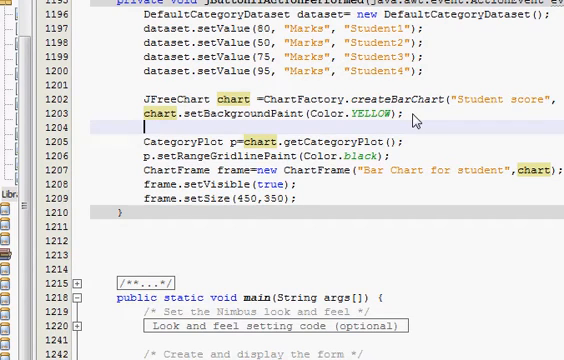
Step: Add chart.getTitle().setPaint(Color.red) and rewrite the setRangeGridlinePaint Color argument to red
type("chart.")
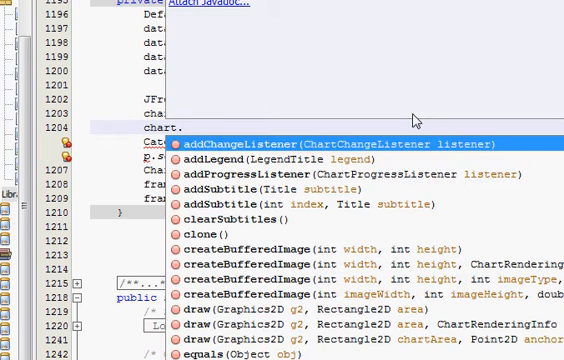
type("get")
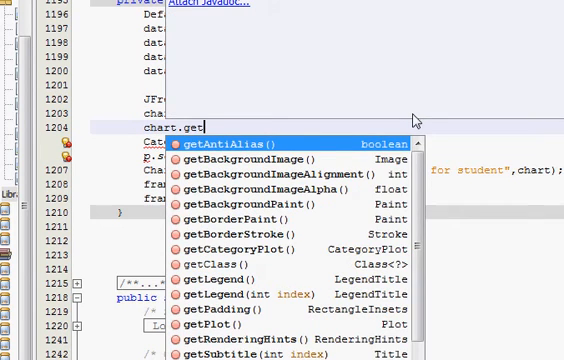
type("tle(")
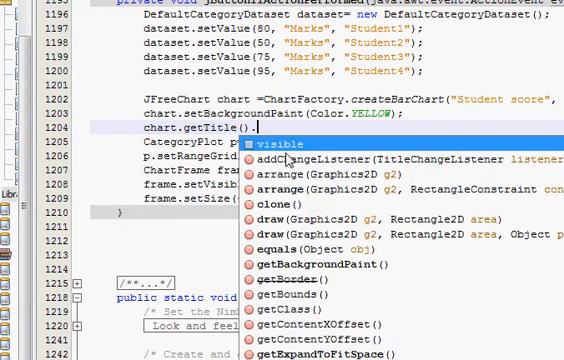
type(".setp")
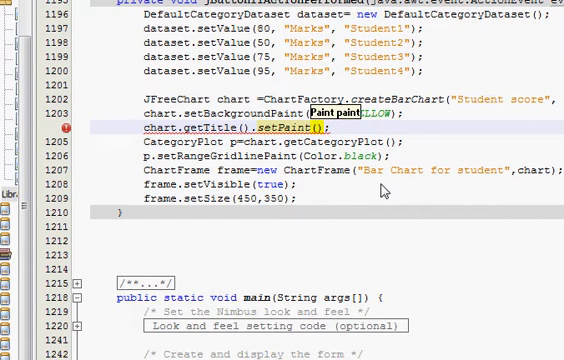
type("(Color.")
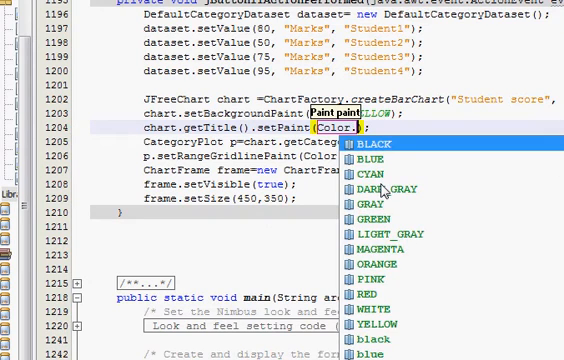
type("re")
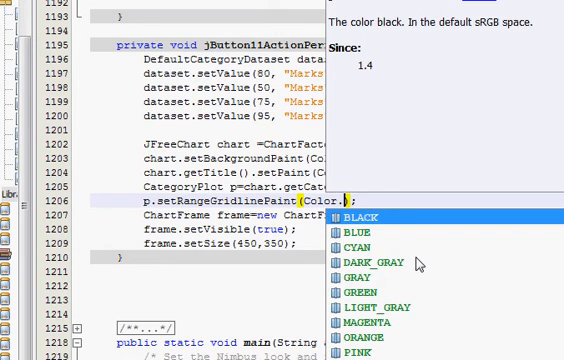
Step: Run the edited file to launch the Swing application
left_click(356, 232)
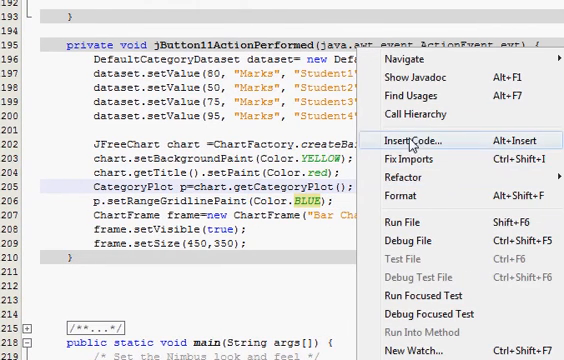
mouse_move(416, 96)
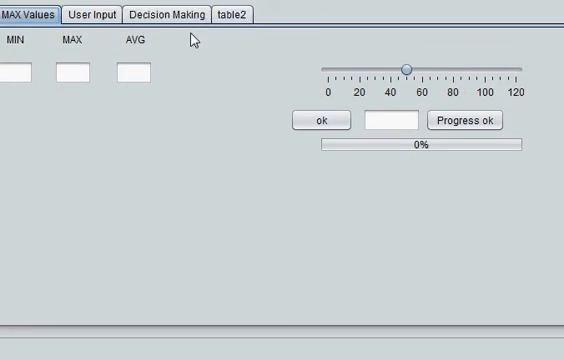
Step: Show the Bar Chart window with the 3D yellow-background, red-title Student score chart
left_click(174, 16)
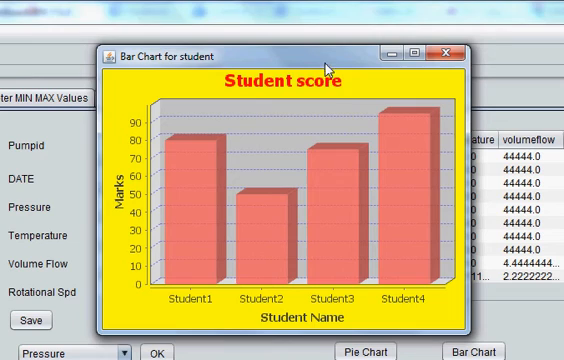
mouse_move(372, 84)
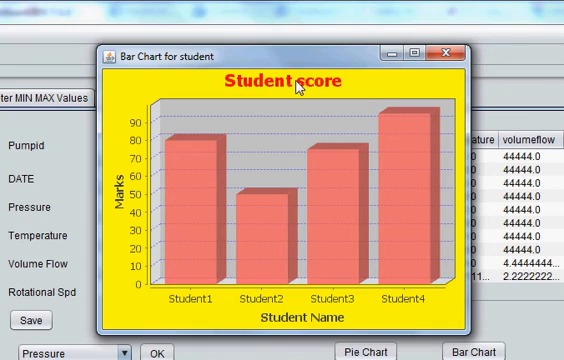
mouse_move(198, 190)
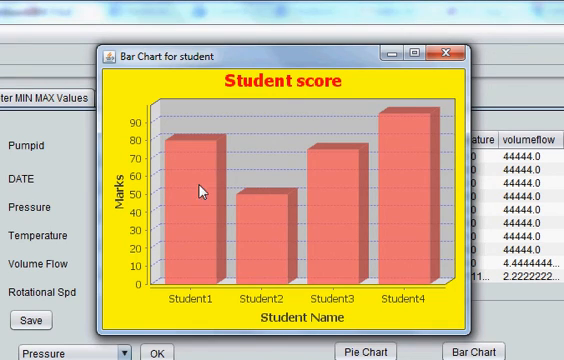
mouse_move(418, 212)
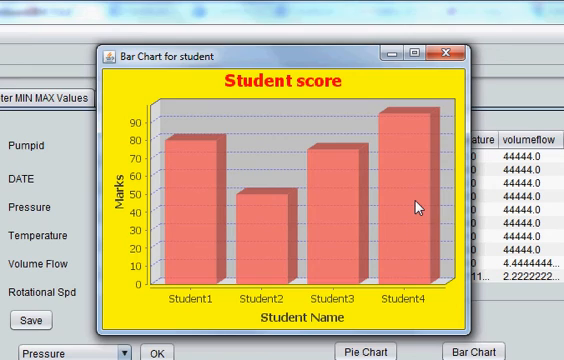
mouse_move(412, 196)
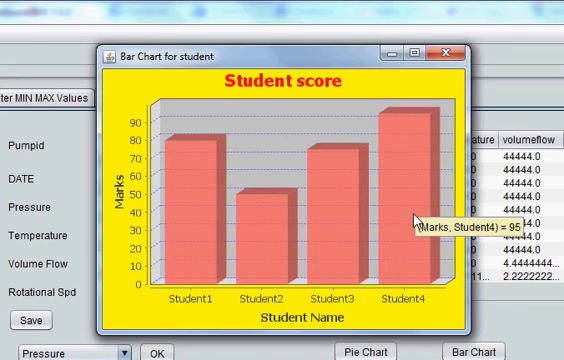
mouse_move(412, 228)
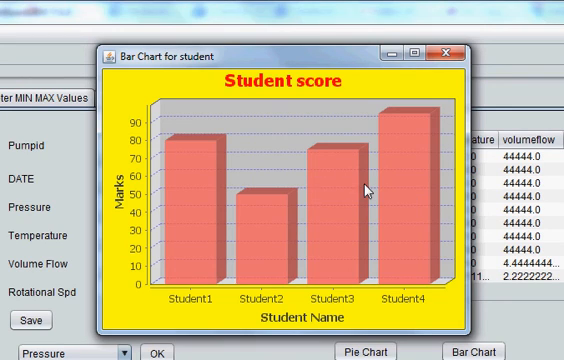
mouse_move(368, 188)
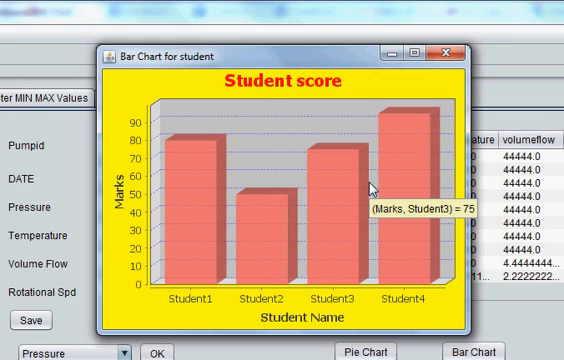
mouse_move(372, 178)
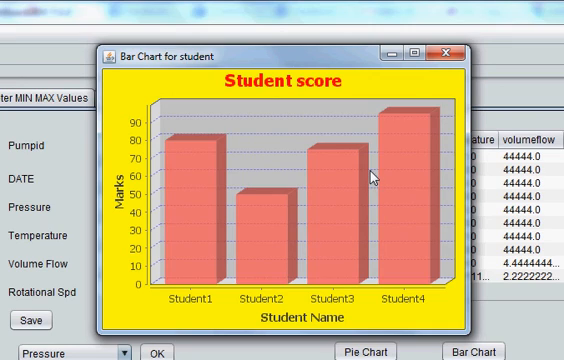